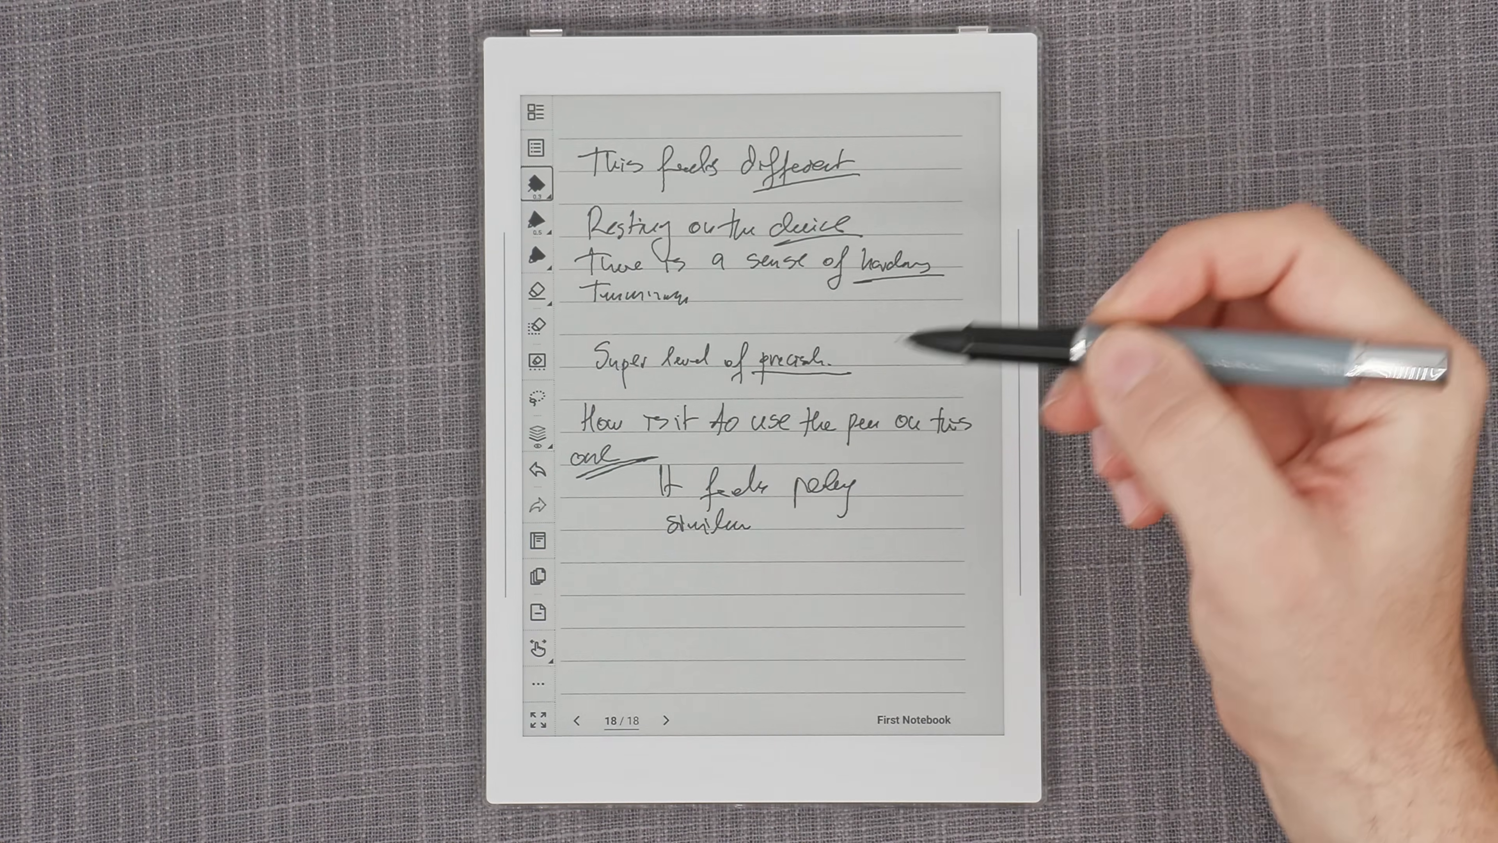
- Start the PDF export of First Notebook from its options menu, reaching the page selection screen
{"action": "left_click", "coordinate": [536, 112]}
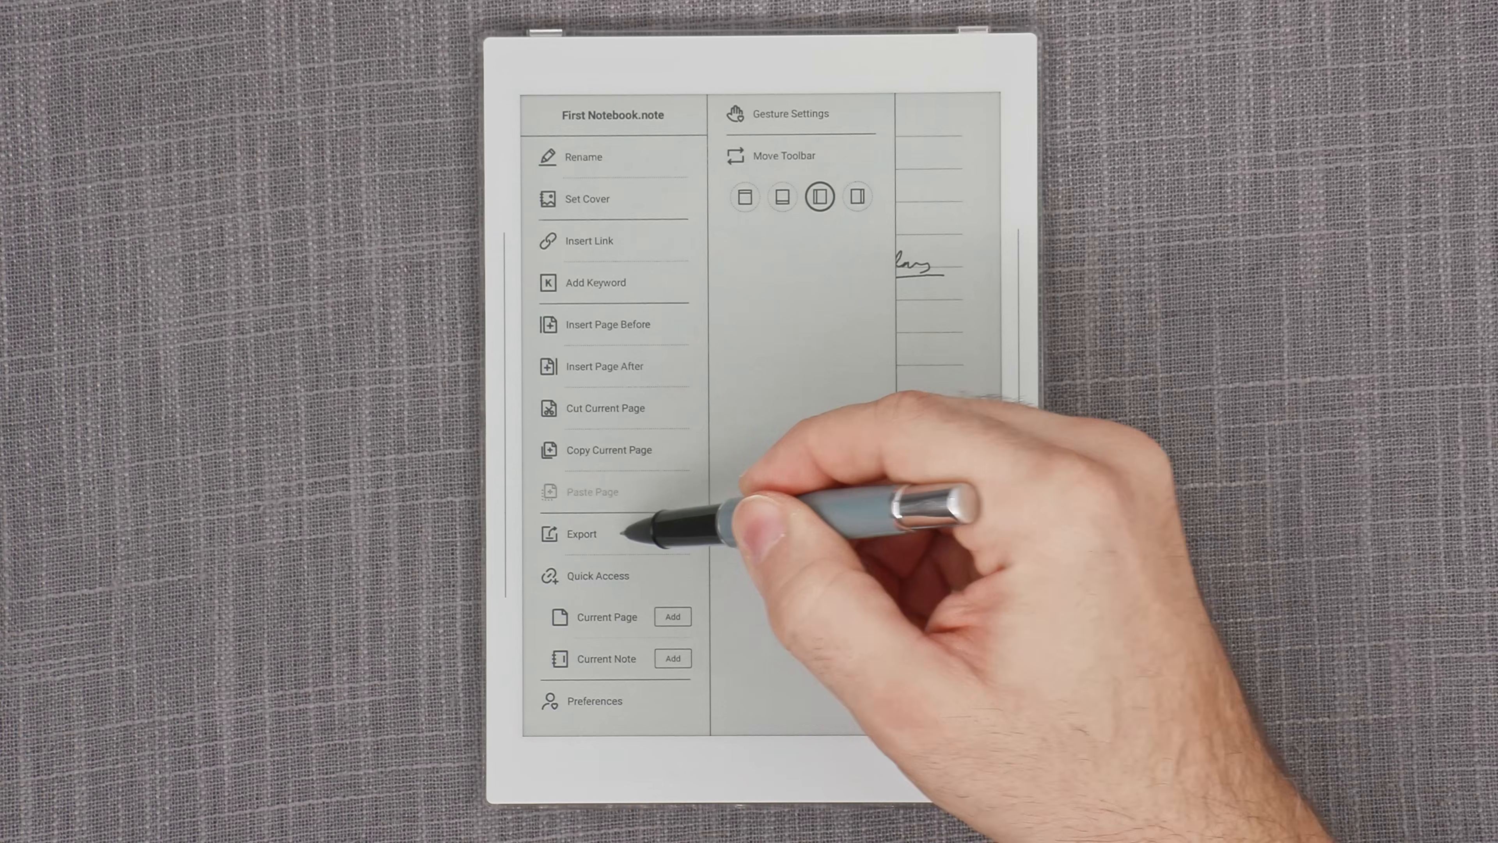
{"action": "left_click", "coordinate": [616, 533]}
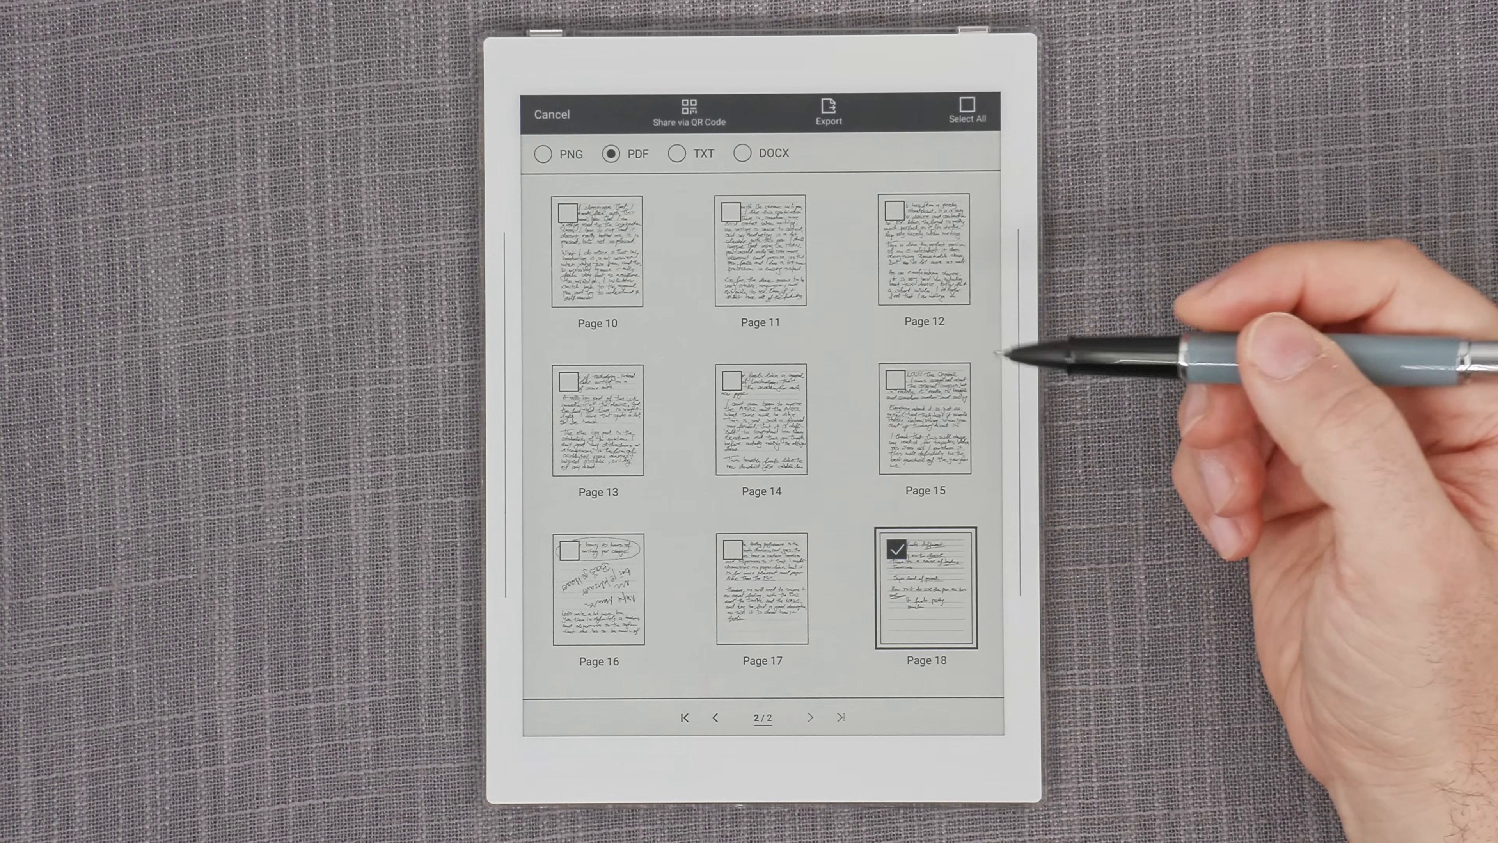
- Export pages 17 and 18 as a PDF with Vector handwriting type and confirm
{"action": "left_click", "coordinate": [762, 552]}
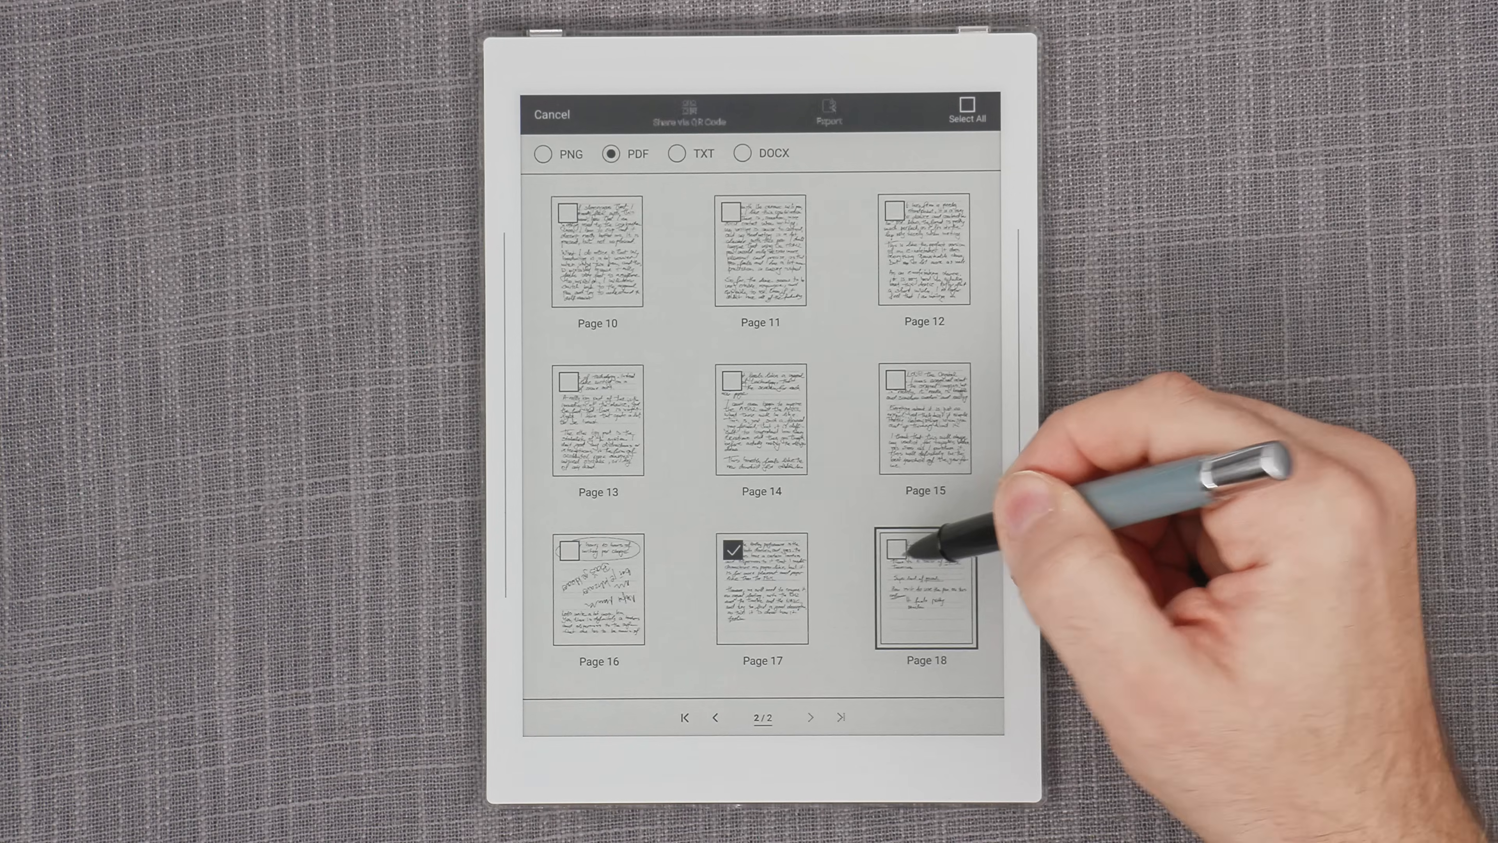
{"action": "left_click", "coordinate": [893, 549]}
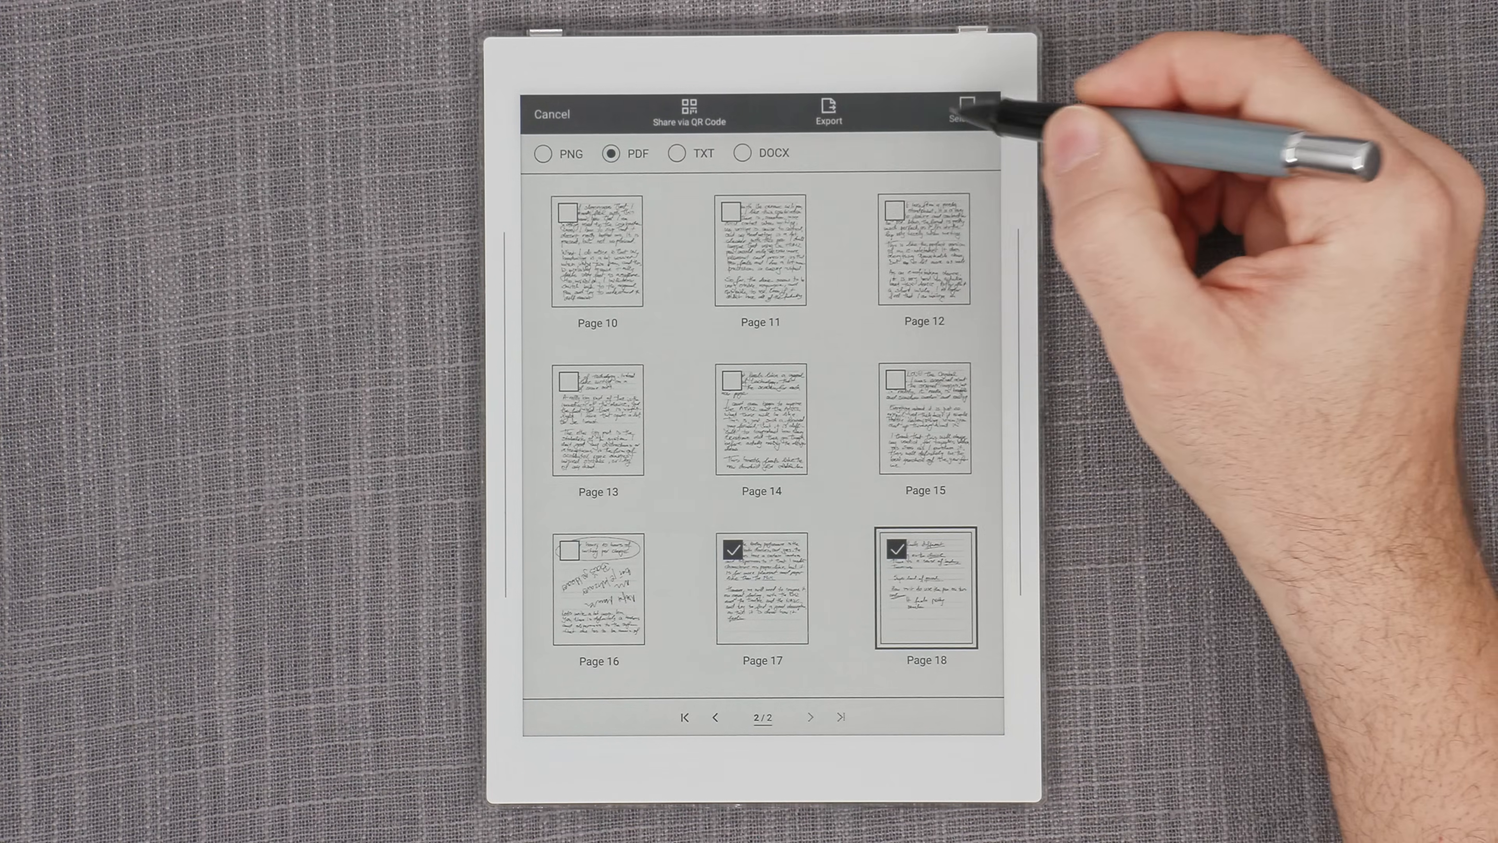
{"action": "left_click", "coordinate": [827, 107]}
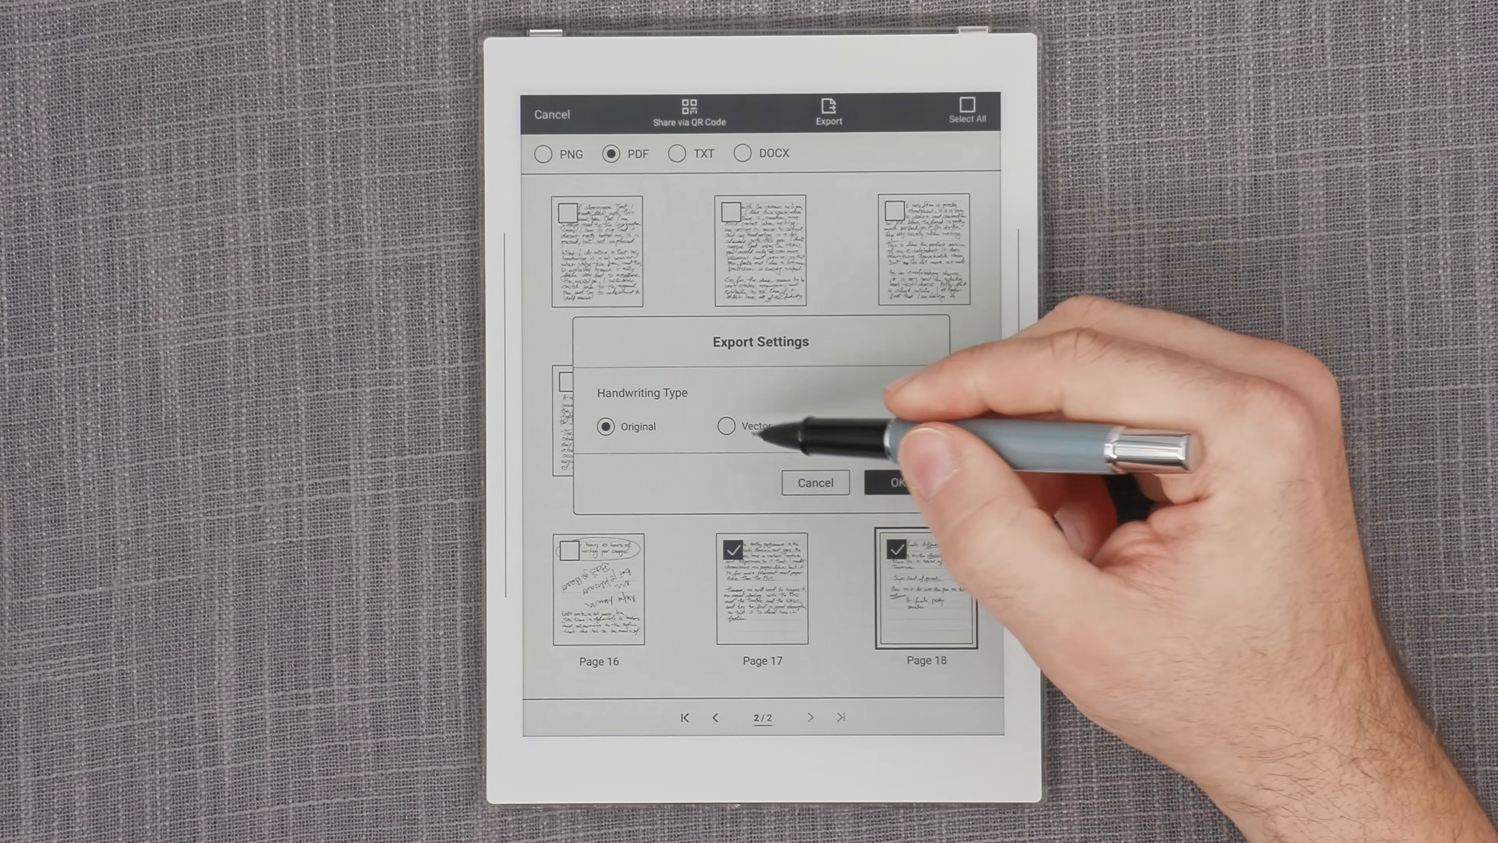
{"action": "left_click", "coordinate": [726, 426]}
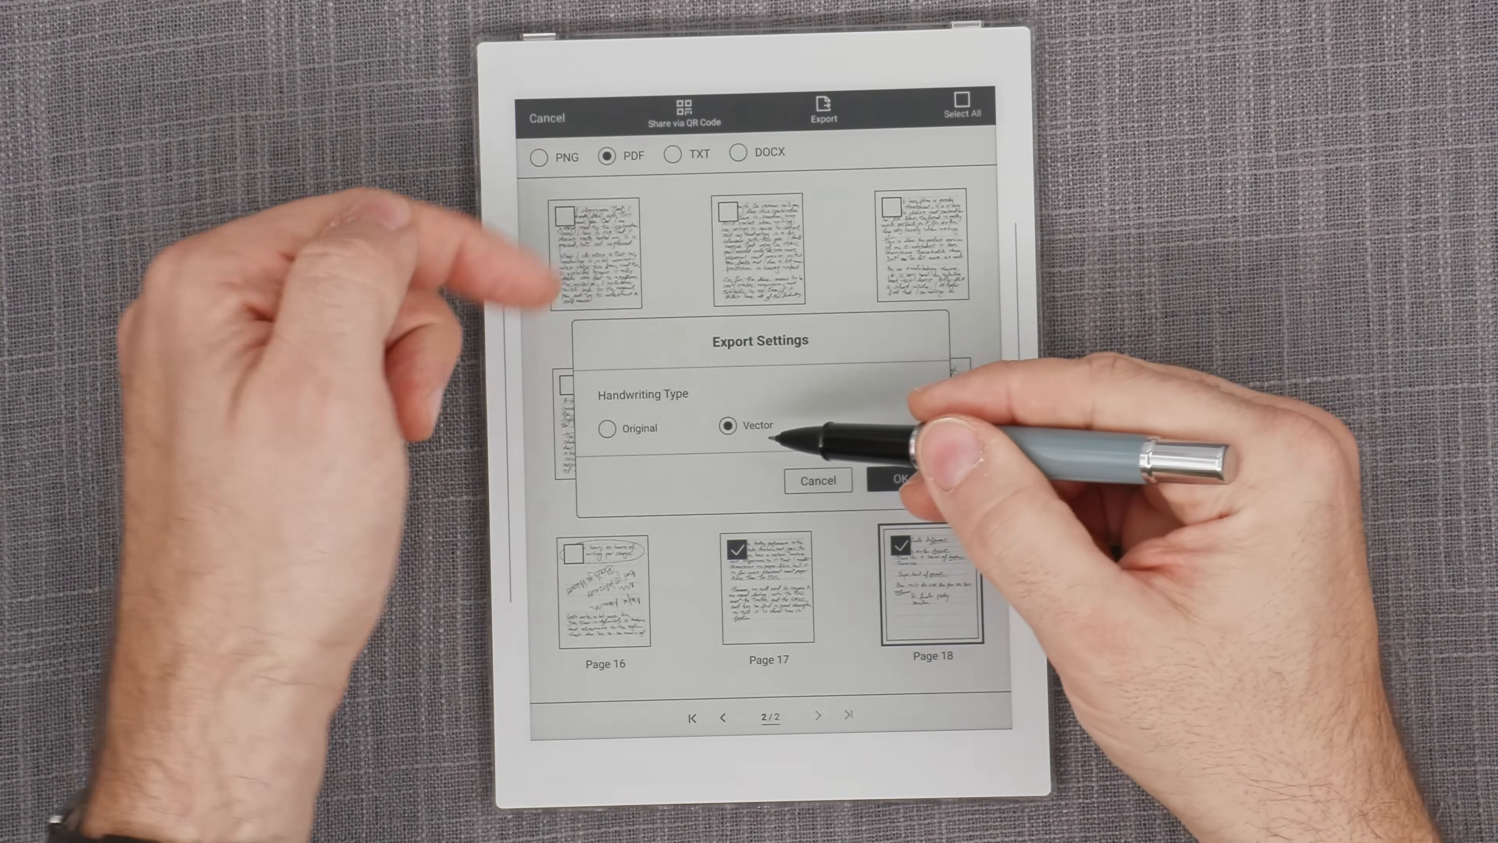
{"action": "left_click", "coordinate": [898, 480]}
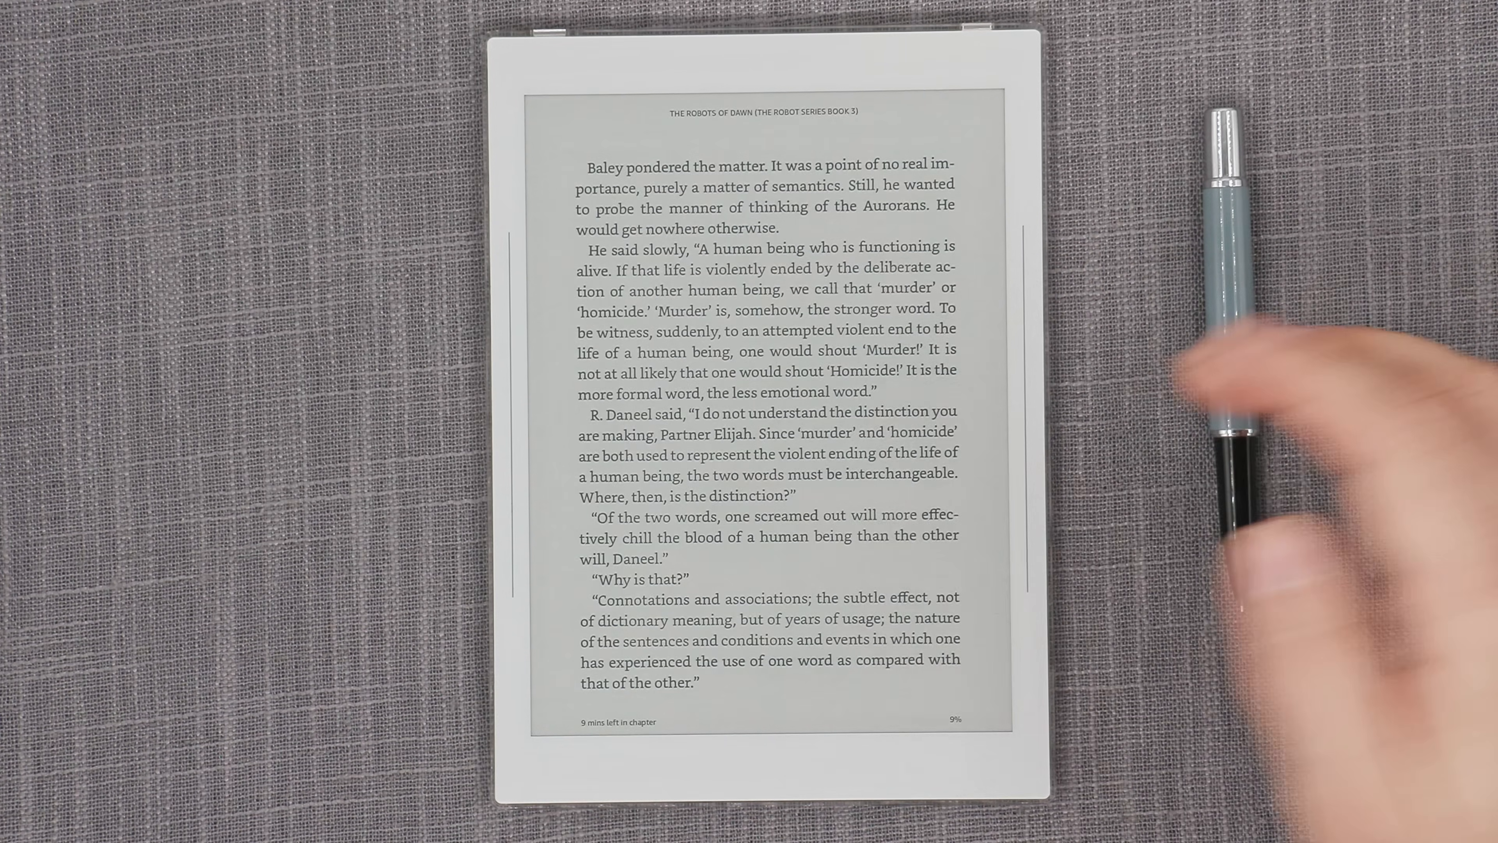
- Turn to a later page of The Robots of Dawn and show the reading controls
{"action": "left_click", "coordinate": [908, 411]}
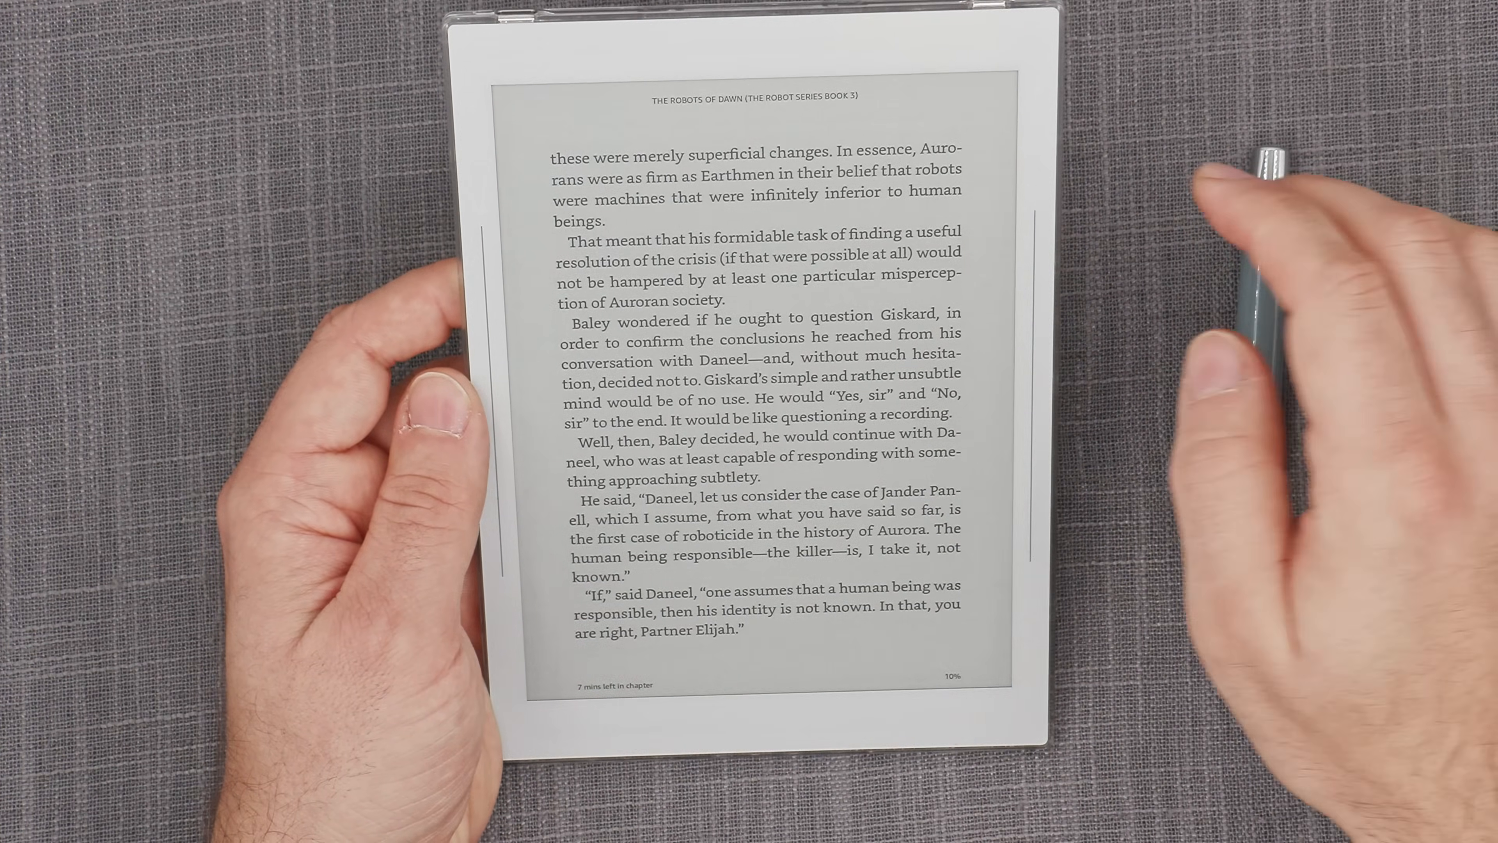
{"action": "left_click", "coordinate": [750, 382]}
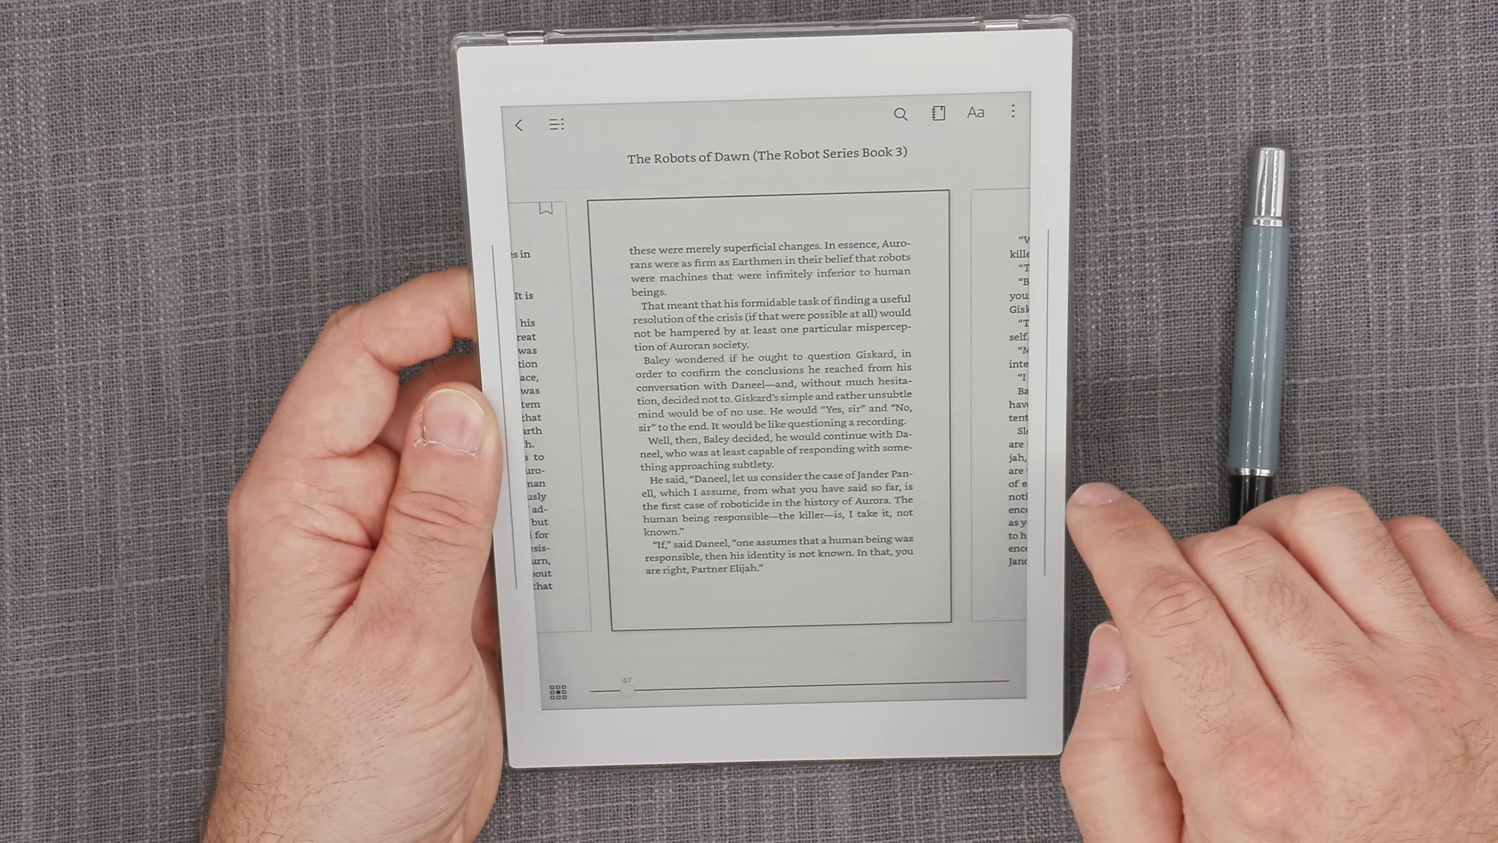
- Review the Aa font settings, then leave the book and pick a Silver Surfer comic from Kindle Home
{"action": "left_click", "coordinate": [975, 113]}
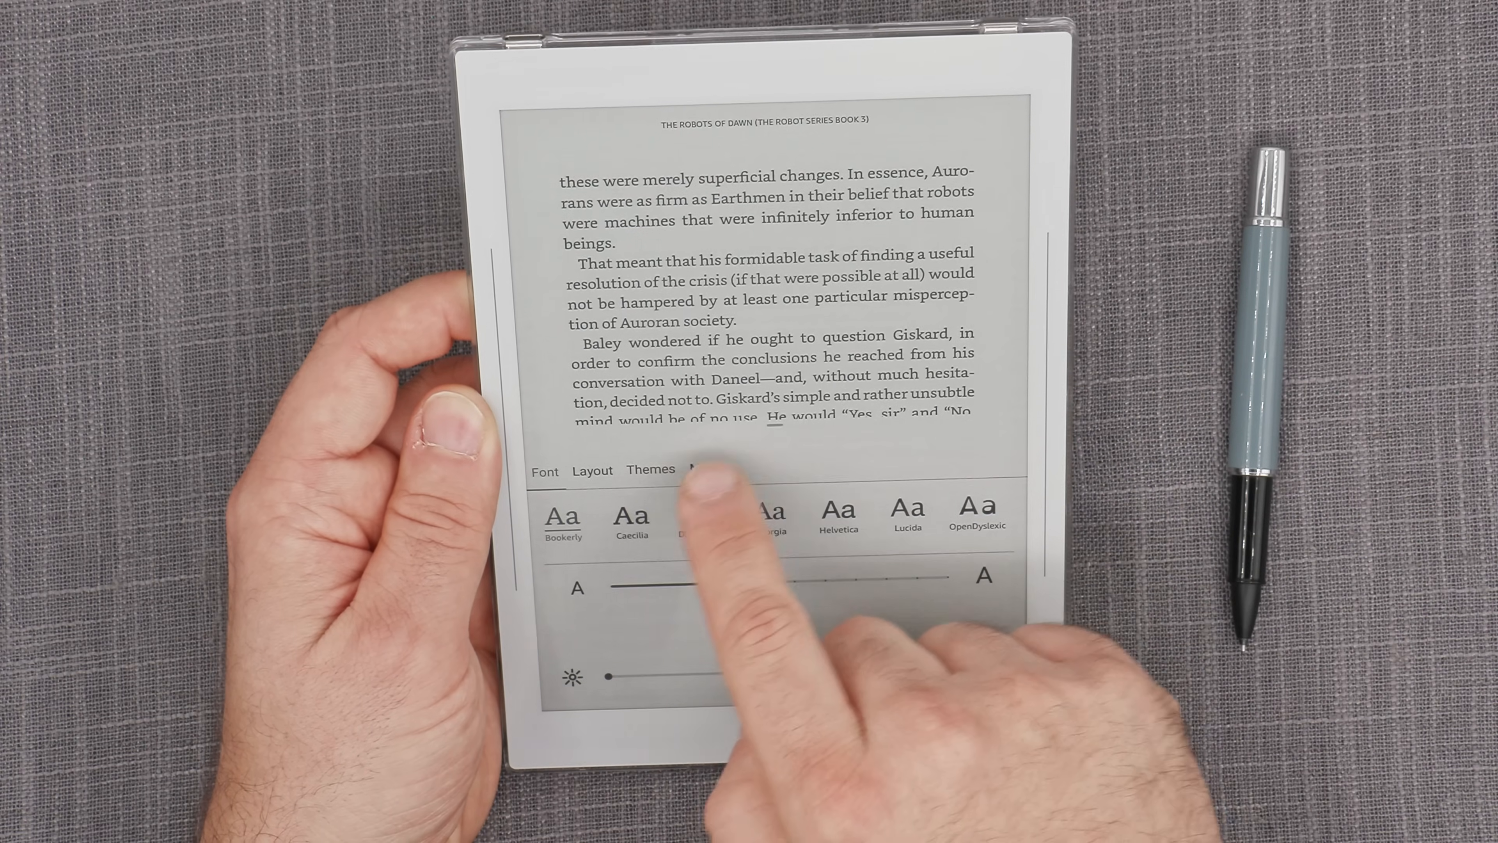
{"action": "left_click", "coordinate": [704, 469]}
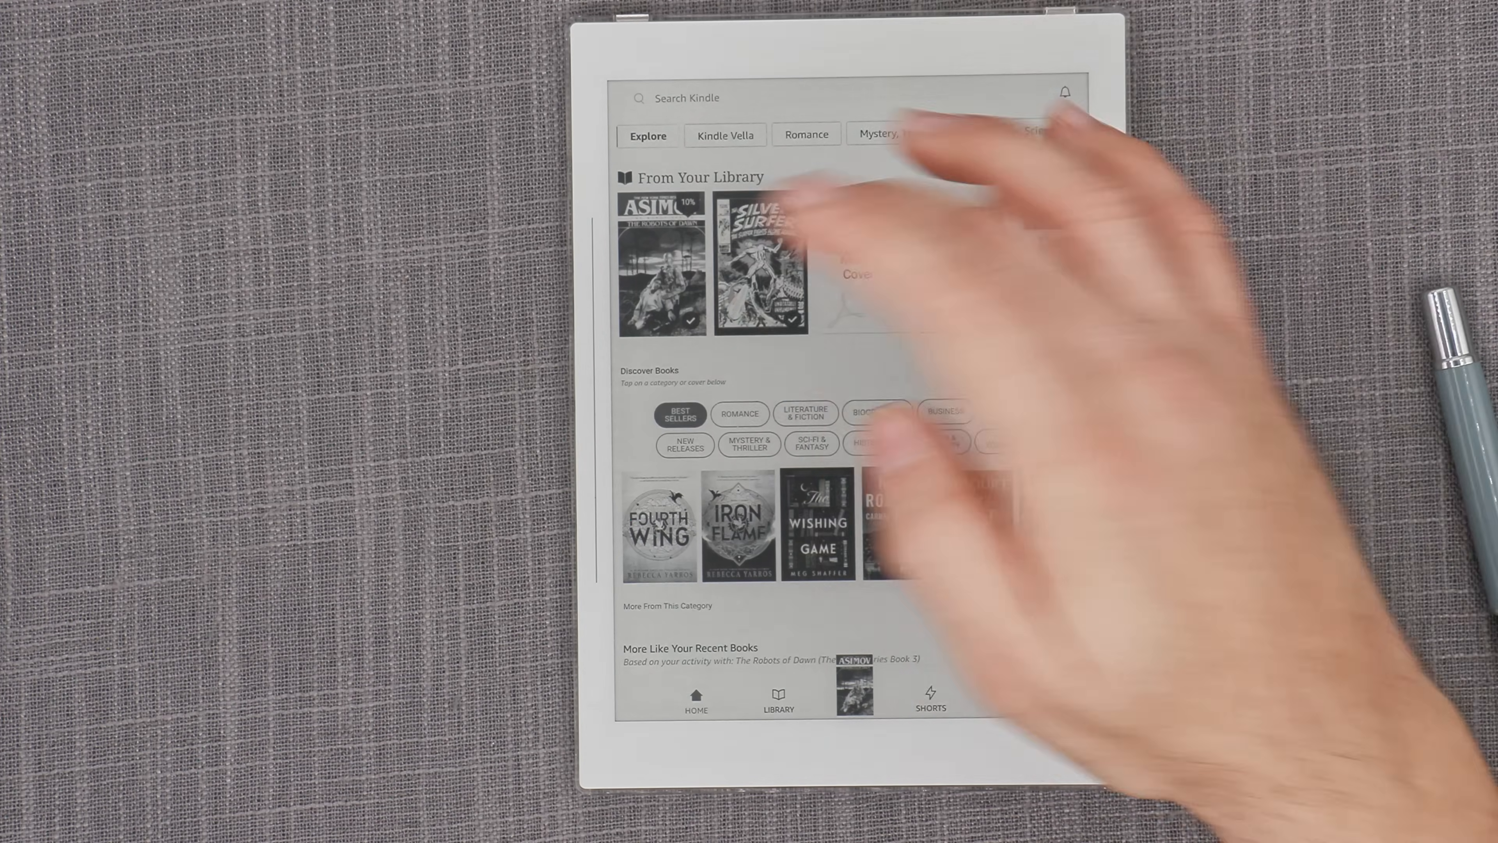
{"action": "left_click", "coordinate": [757, 267]}
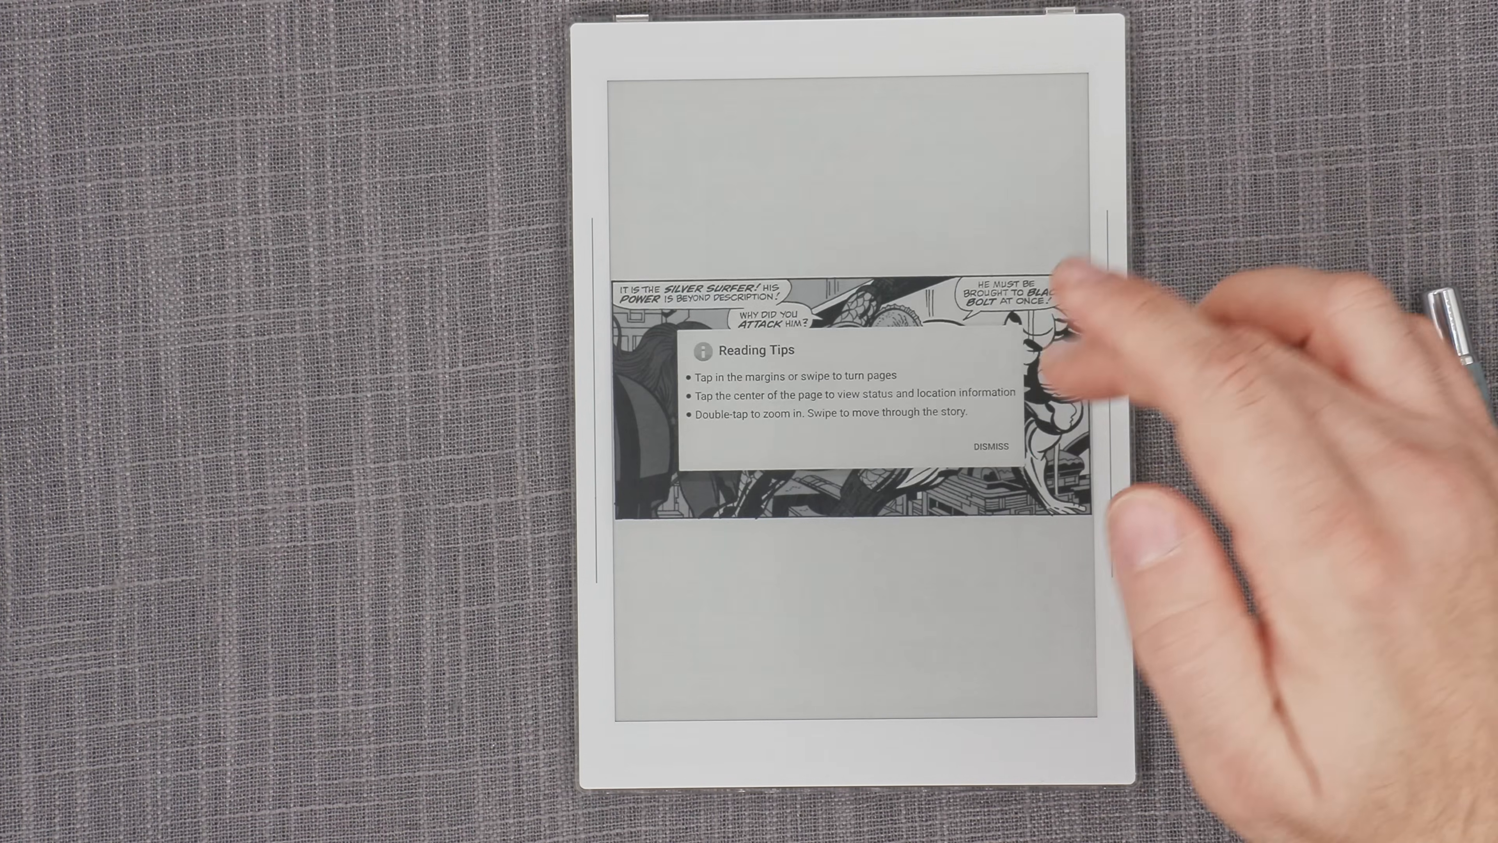
- Dismiss the Reading Tips popup so the Silver Surfer comic page shows in full
{"action": "left_click", "coordinate": [991, 446]}
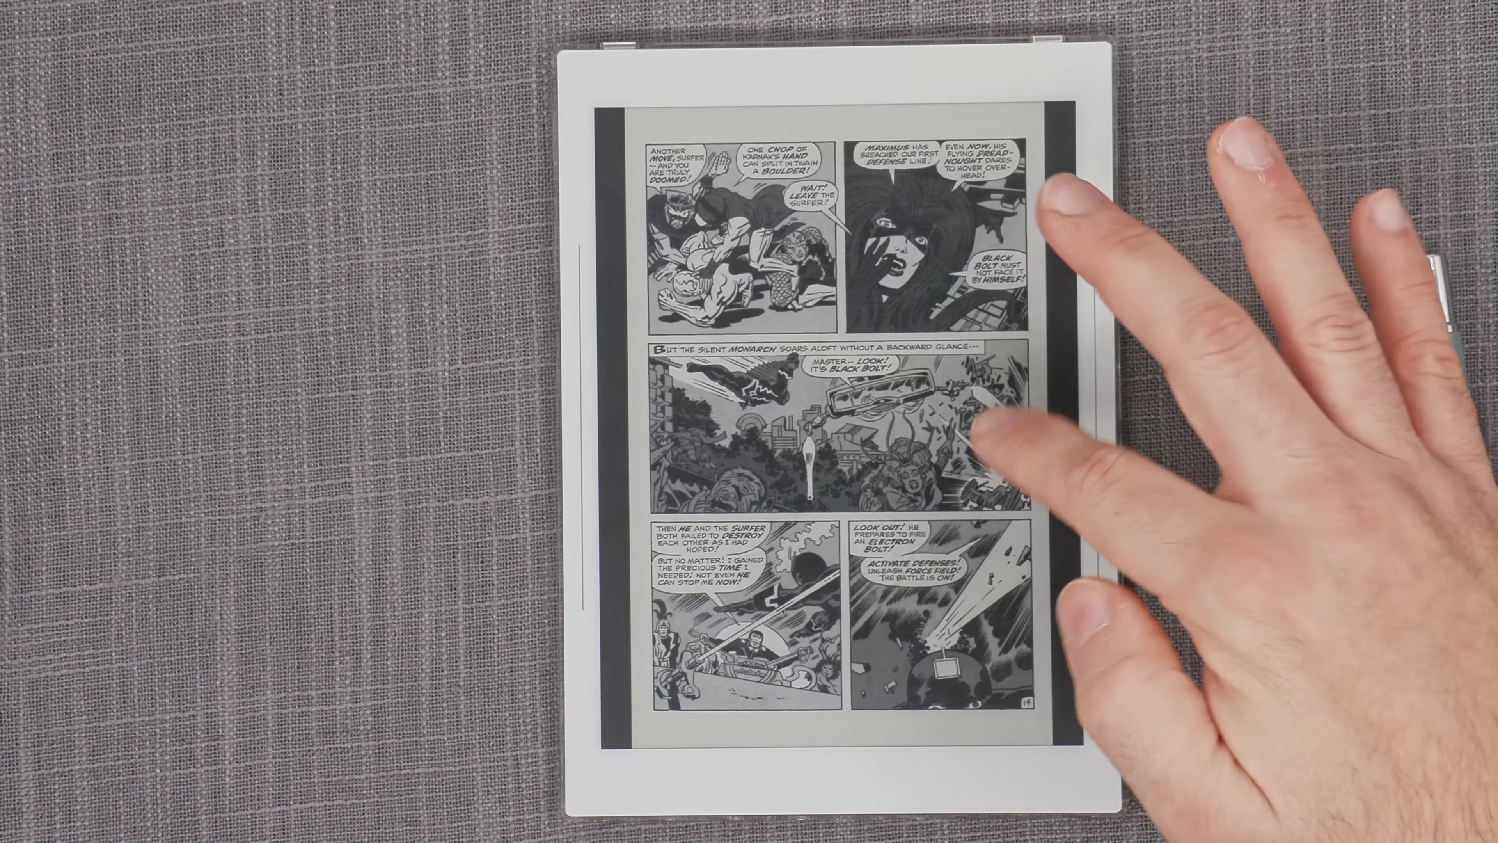
- Page forward twice through the Silver Surfer comic
{"action": "left_click", "coordinate": [974, 450]}
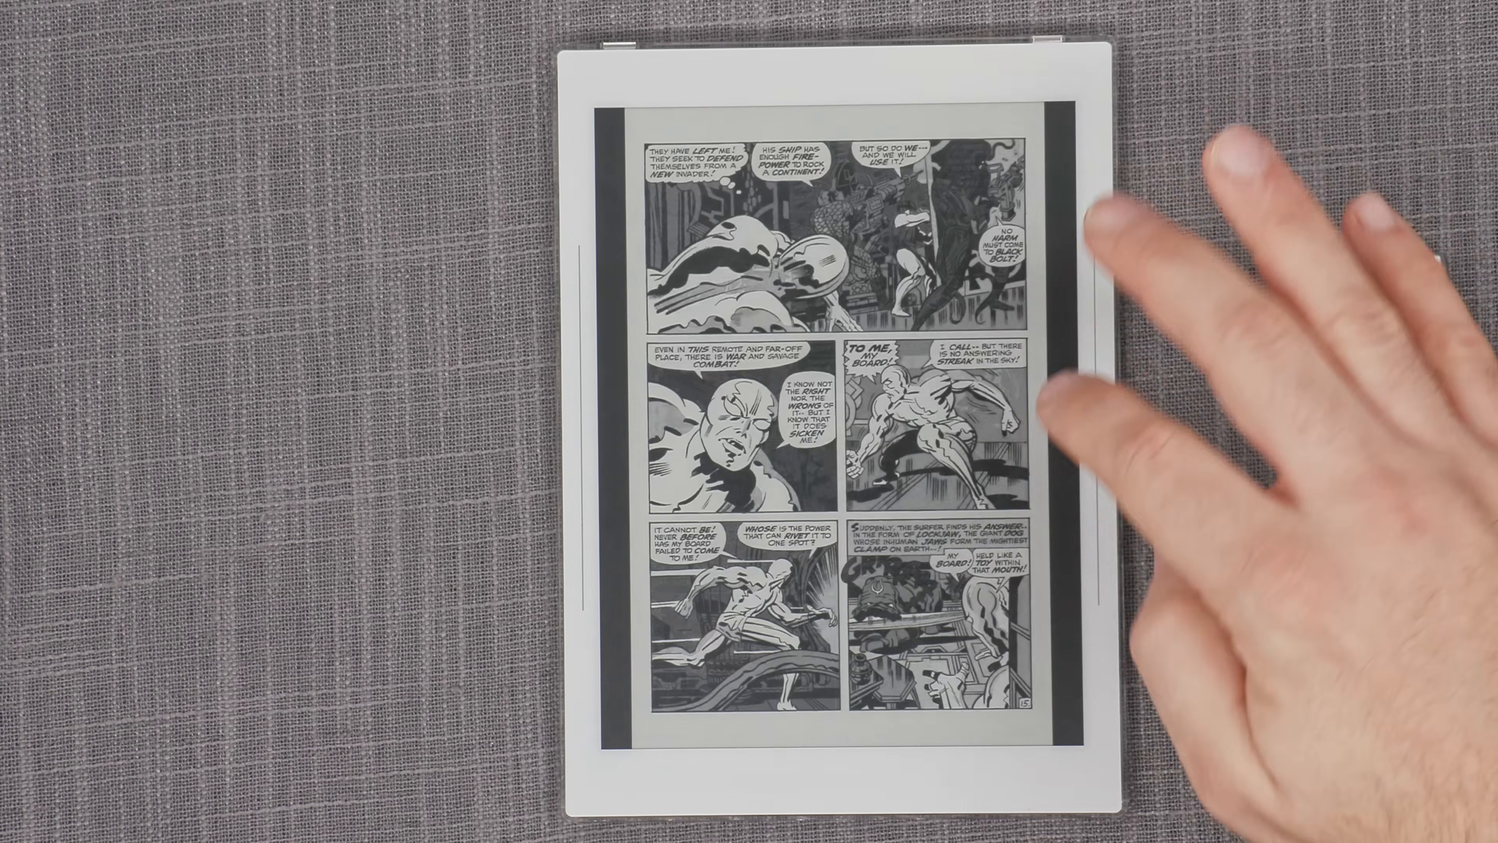
{"action": "left_click", "coordinate": [955, 382]}
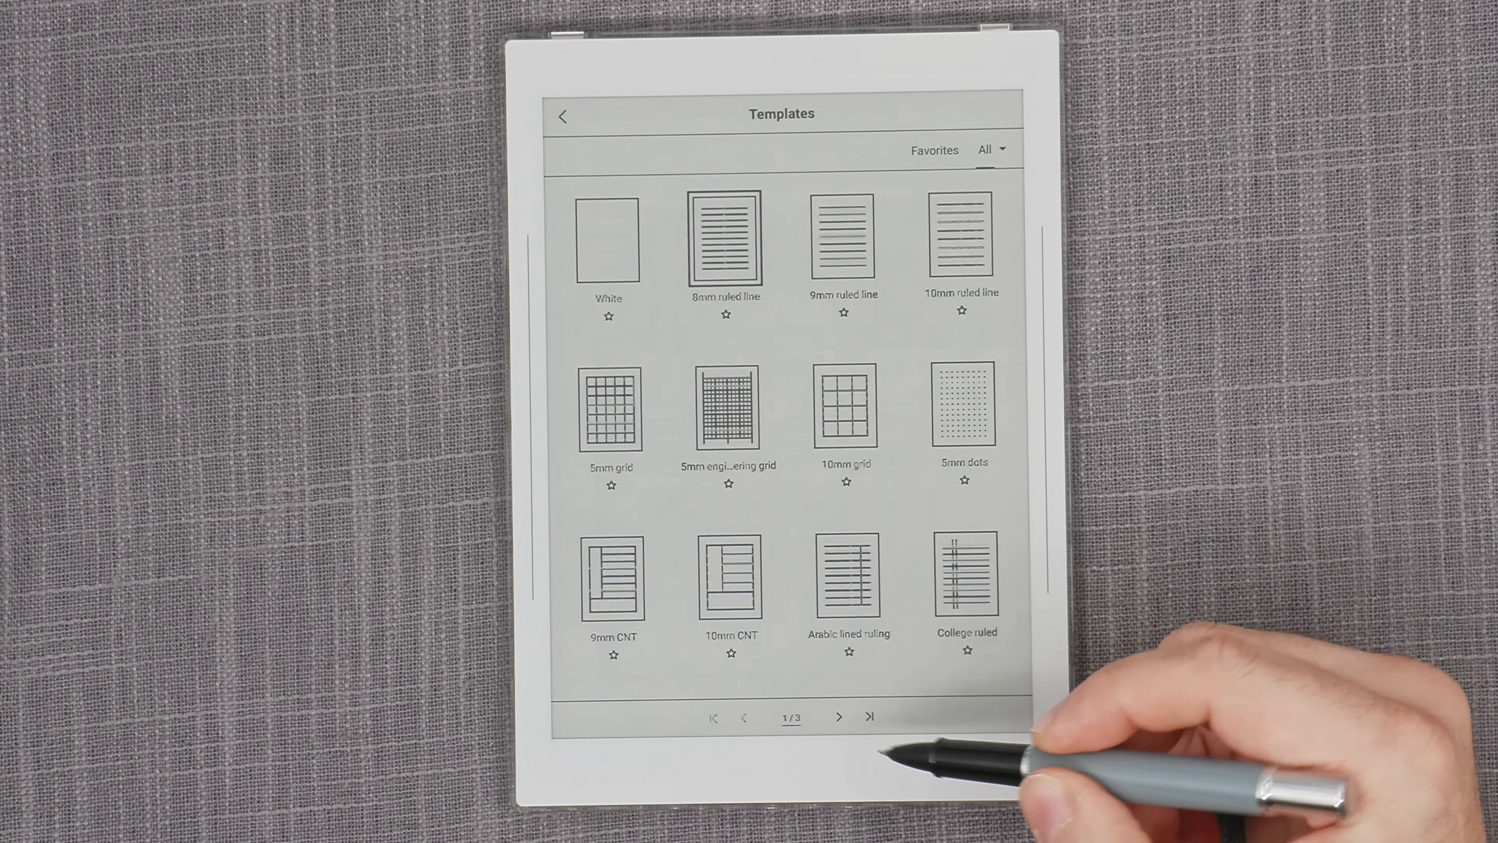
- Jump to Templates page 3/3 with the custom Bender image template, then step back a page
{"action": "left_click", "coordinate": [868, 718]}
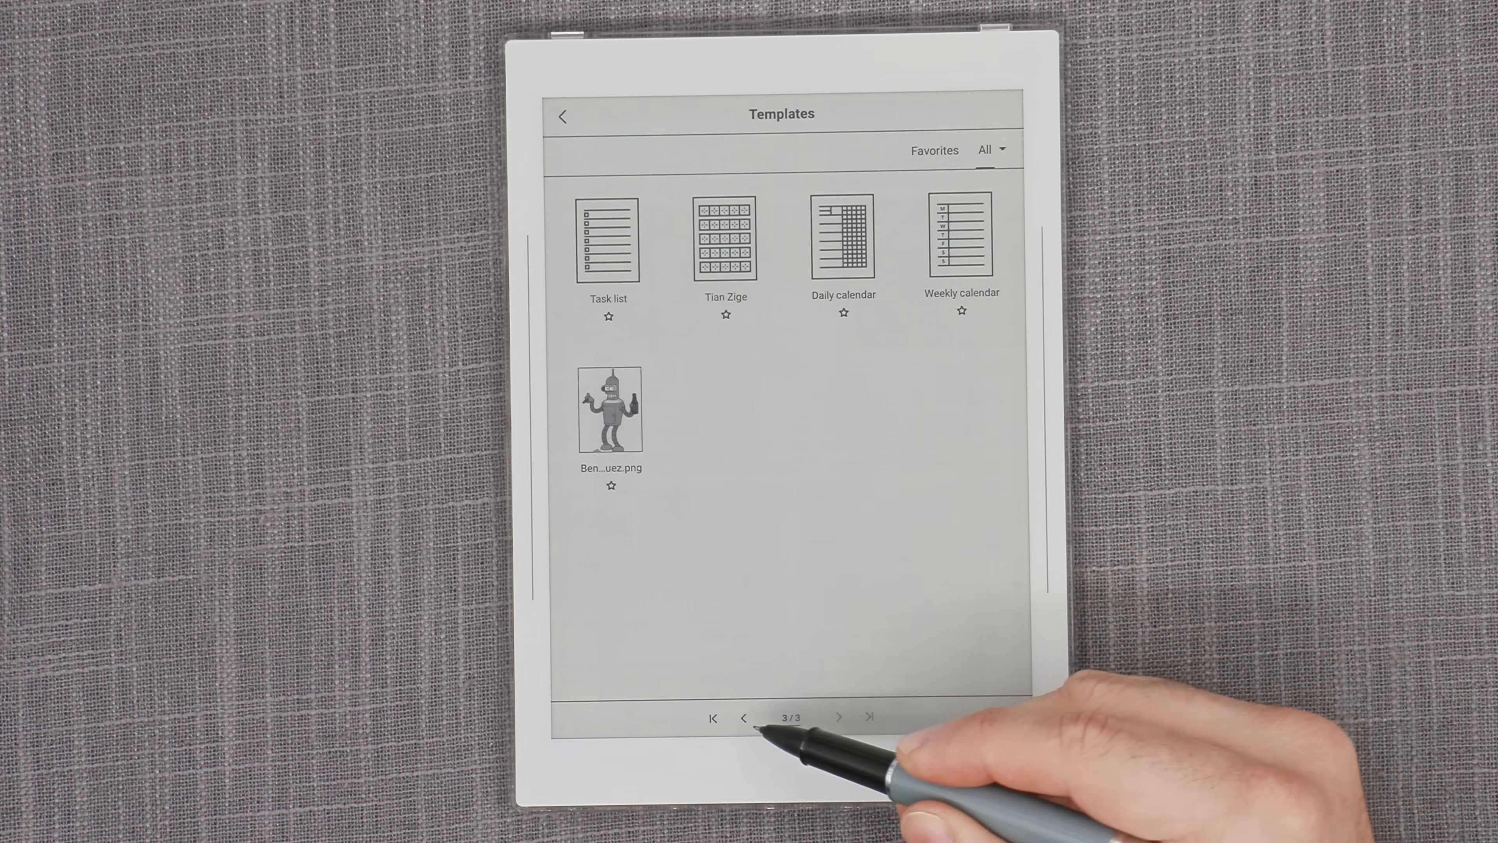
{"action": "left_click", "coordinate": [713, 718]}
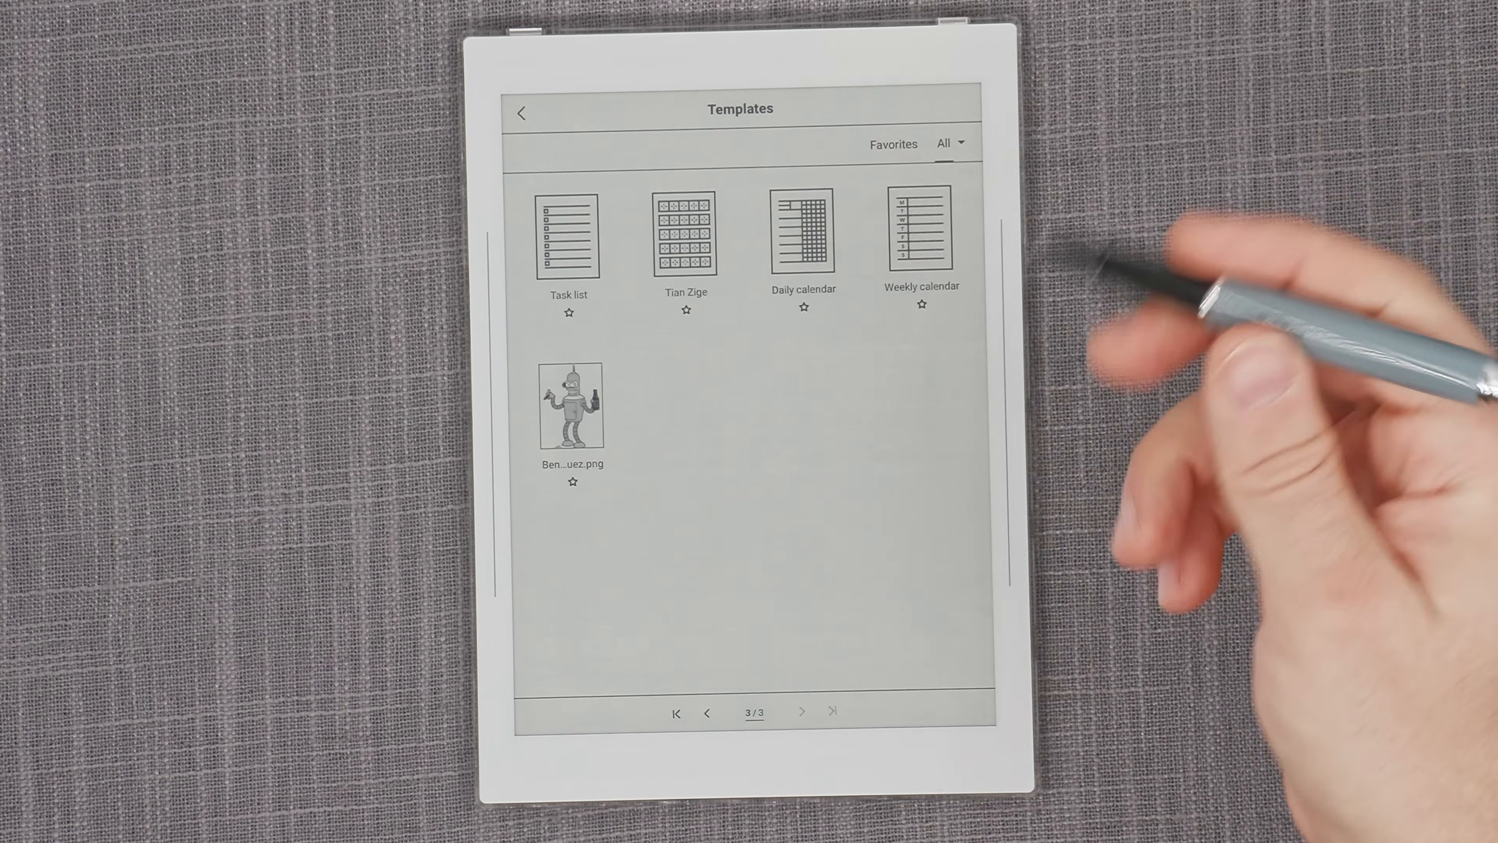
- Filter the Templates list to the Customization category, leaving only the Bender image template
{"action": "left_click", "coordinate": [707, 712]}
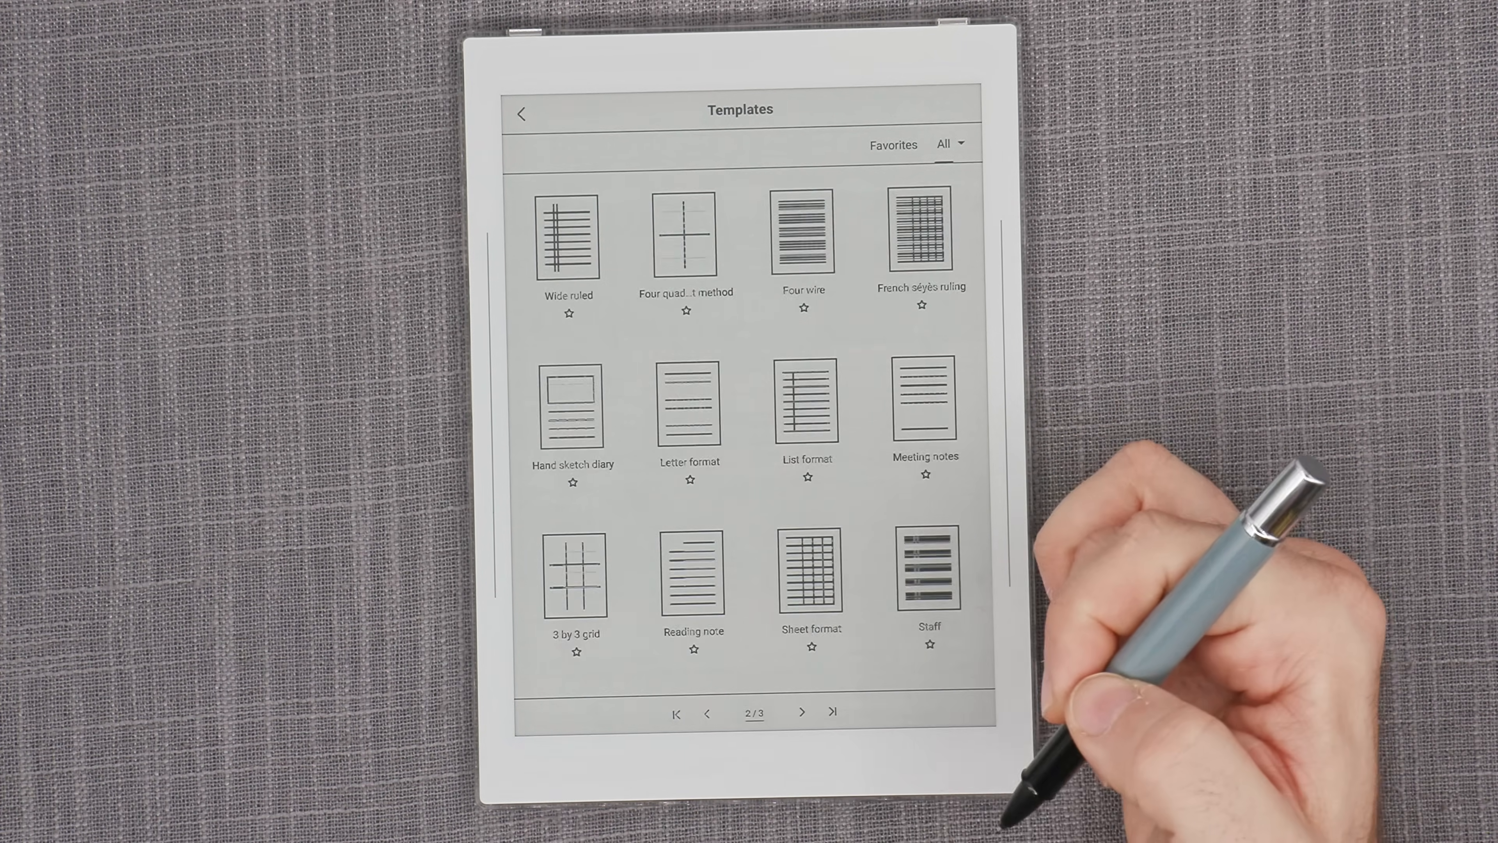
{"action": "left_click", "coordinate": [950, 145]}
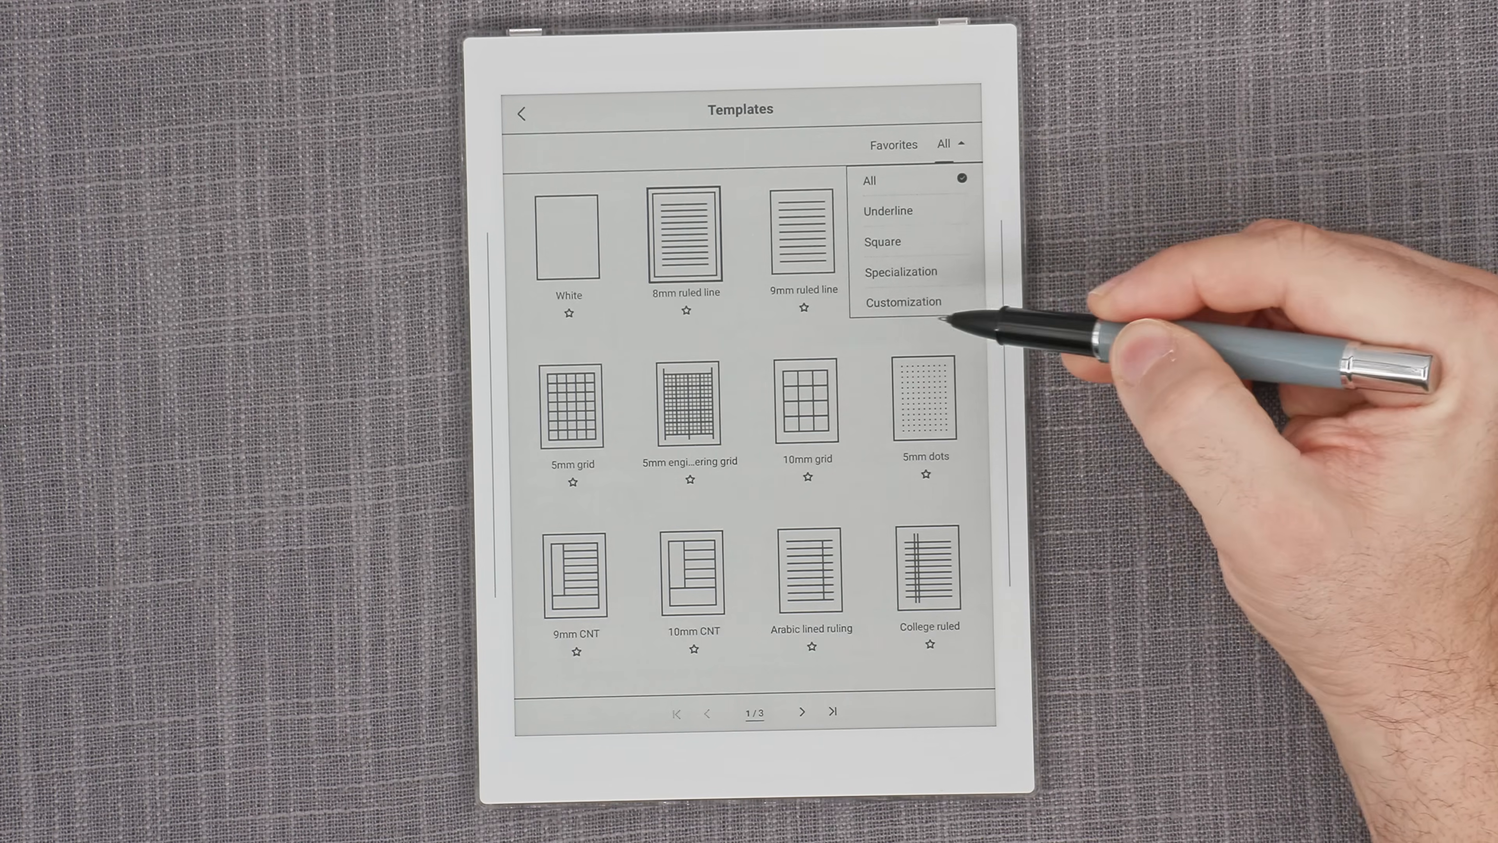
{"action": "left_click", "coordinate": [901, 302]}
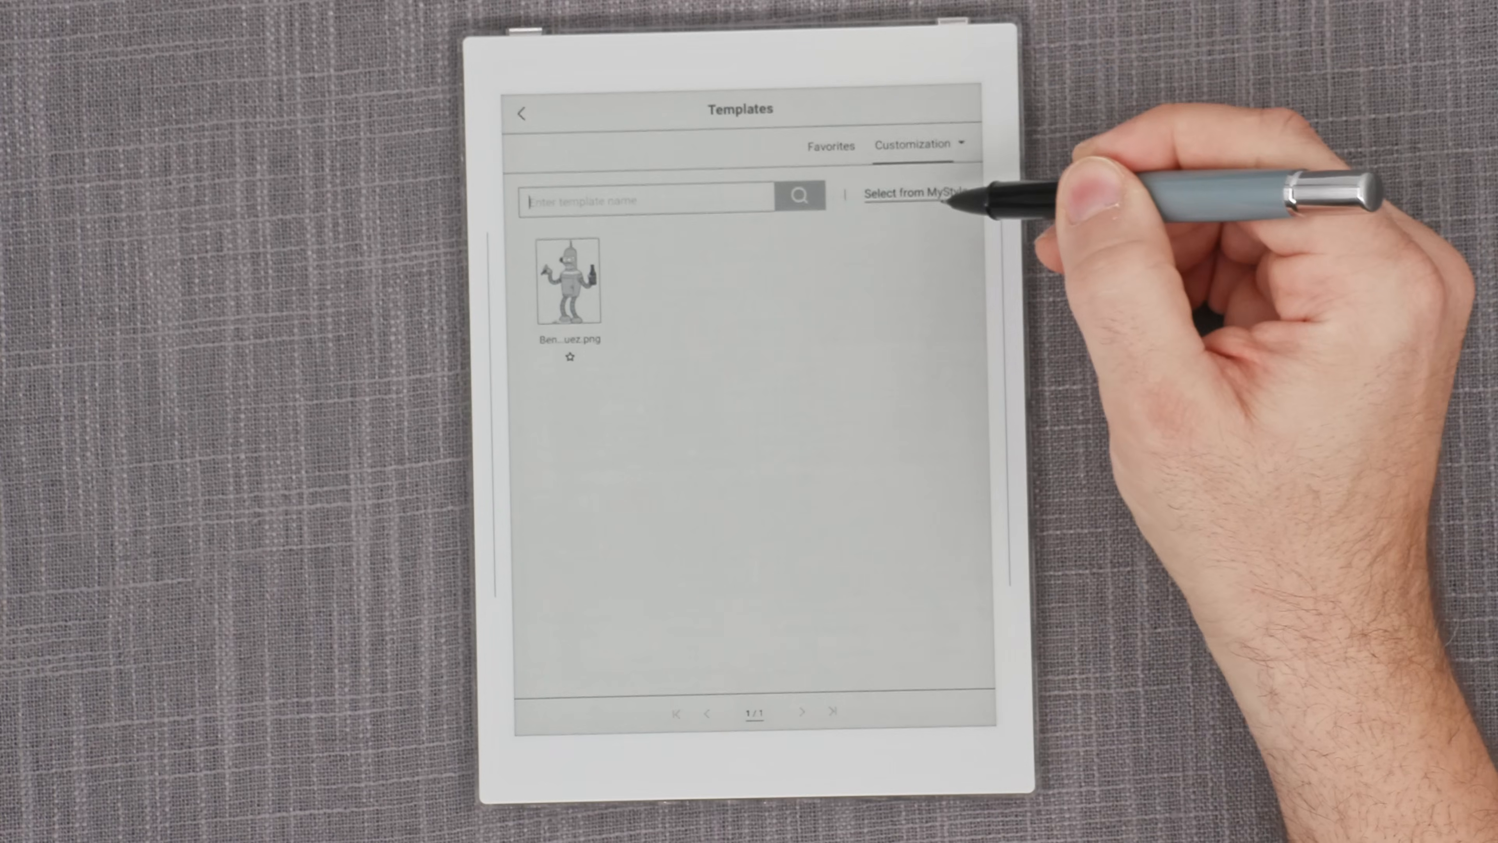
{"action": "left_click", "coordinate": [920, 143]}
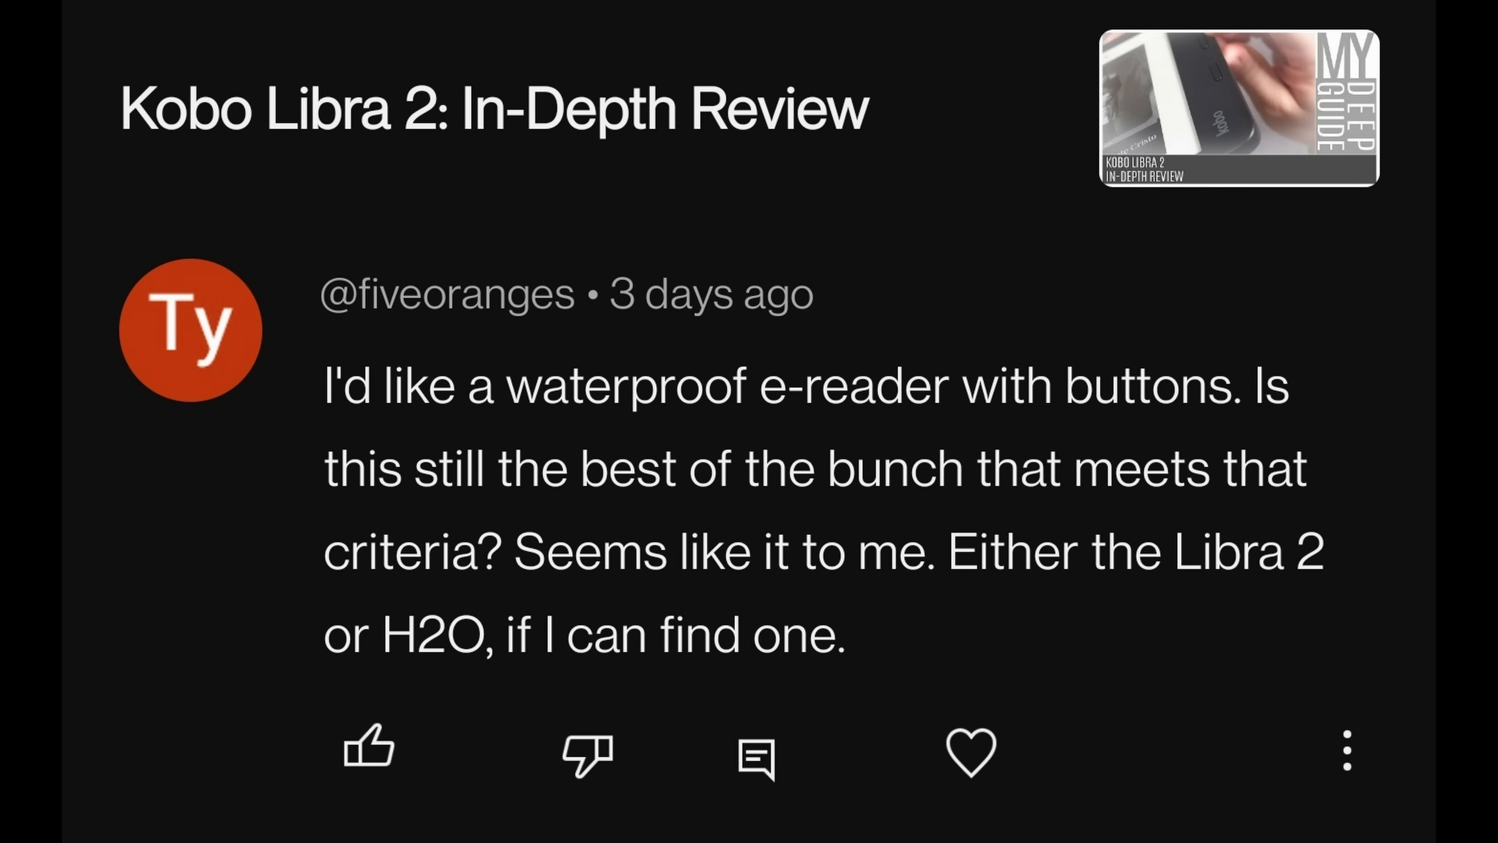
- Show the YouTube comment card asking about the Kobo Libra 2 as a waterproof e-reader with buttons
{"action": "left_click", "coordinate": [1236, 105]}
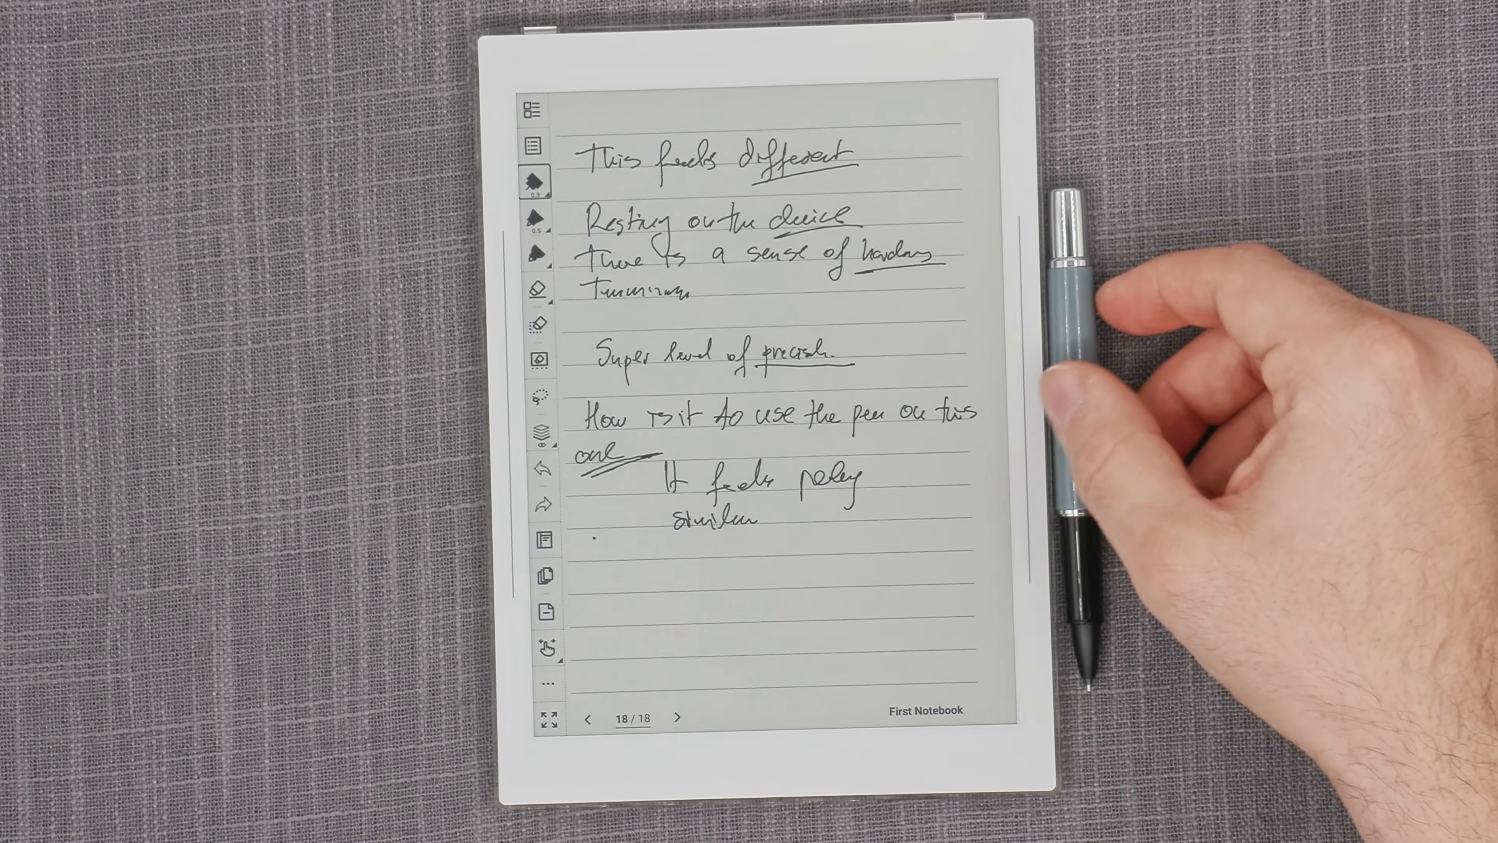